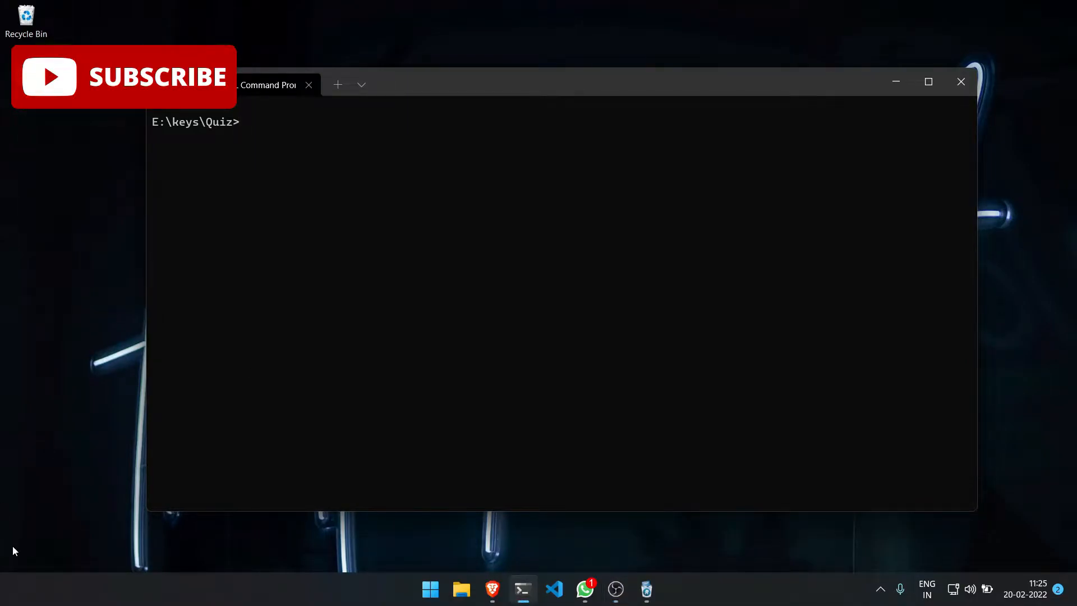
mouse_move(288, 426)
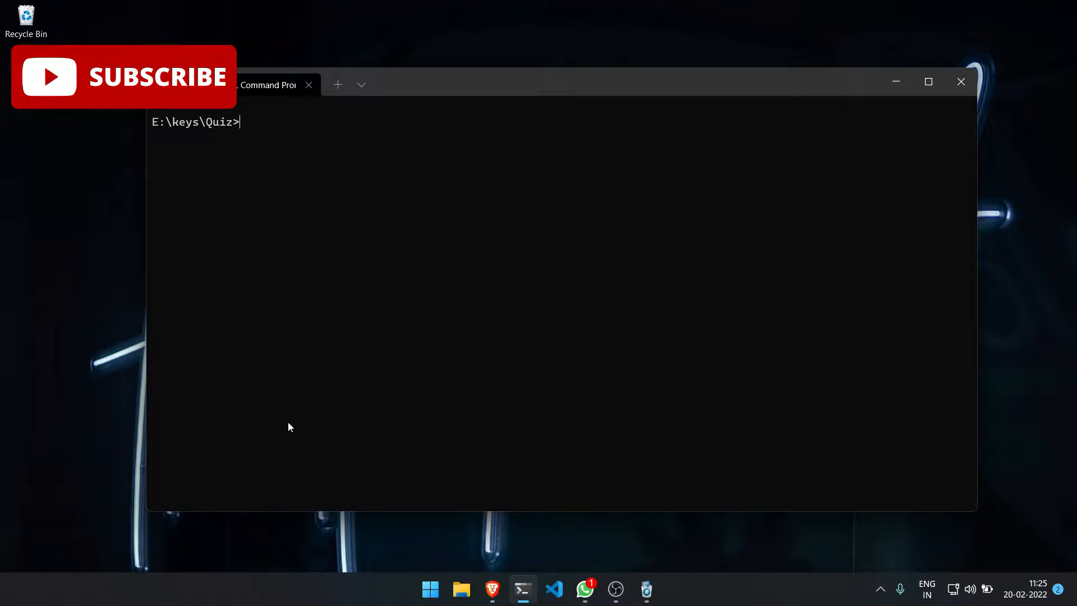
mouse_move(531, 406)
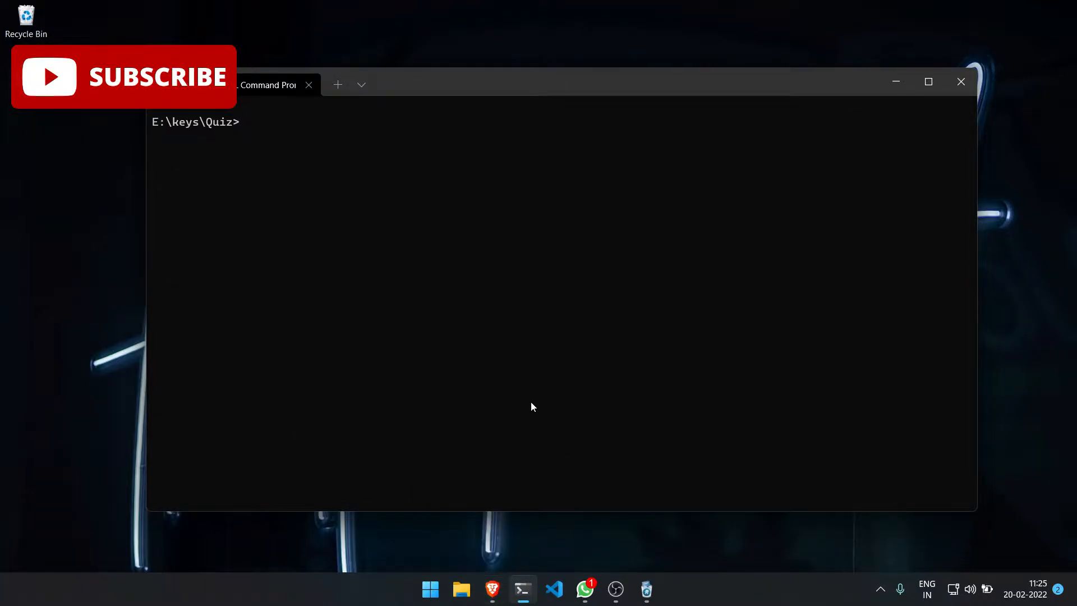
mouse_move(490, 310)
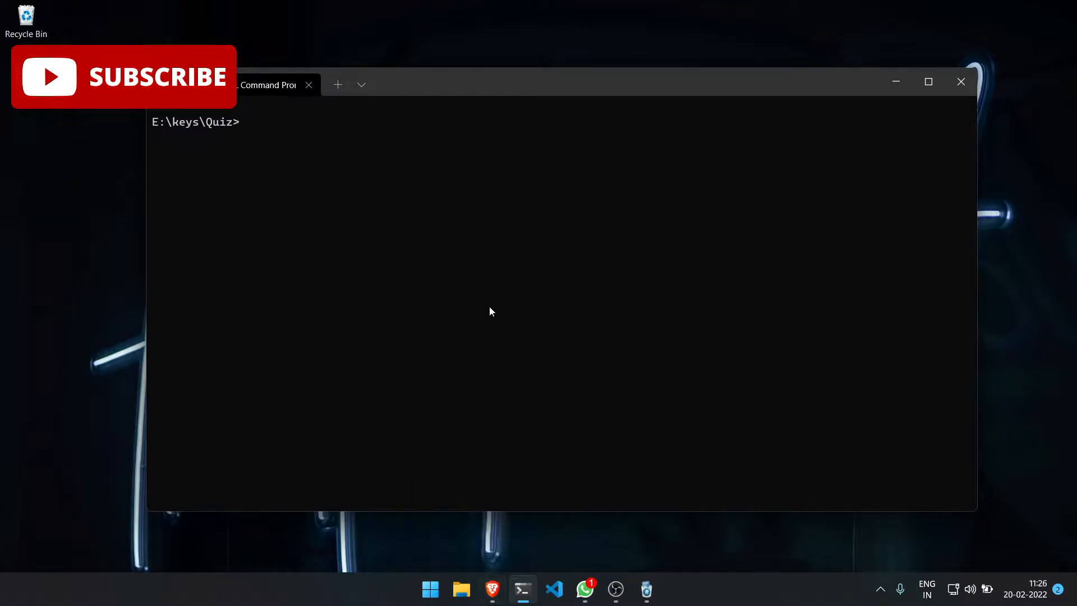
mouse_move(589, 323)
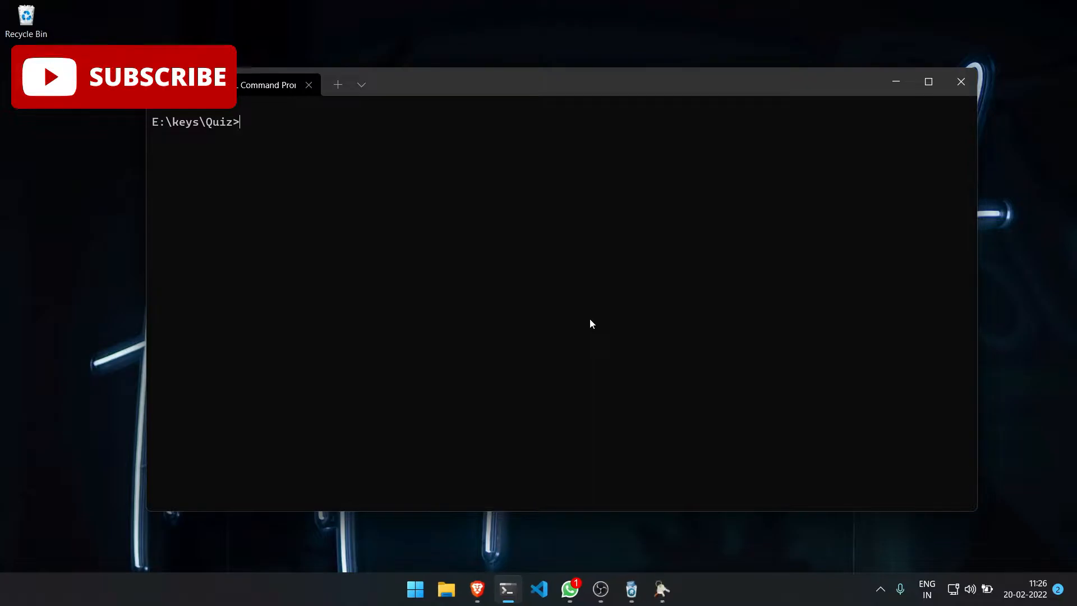
mouse_move(661, 589)
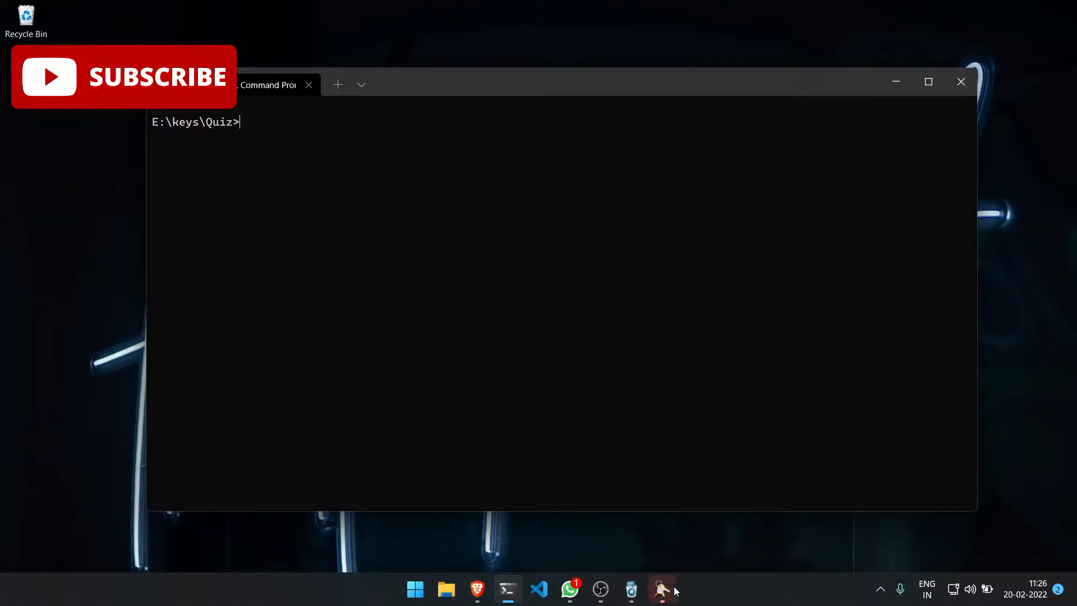
- Launch KeyStore Explorer and open Quiz-Upwork.jks with its password, listing the RSA 2048 entry key0
left_click(661, 589)
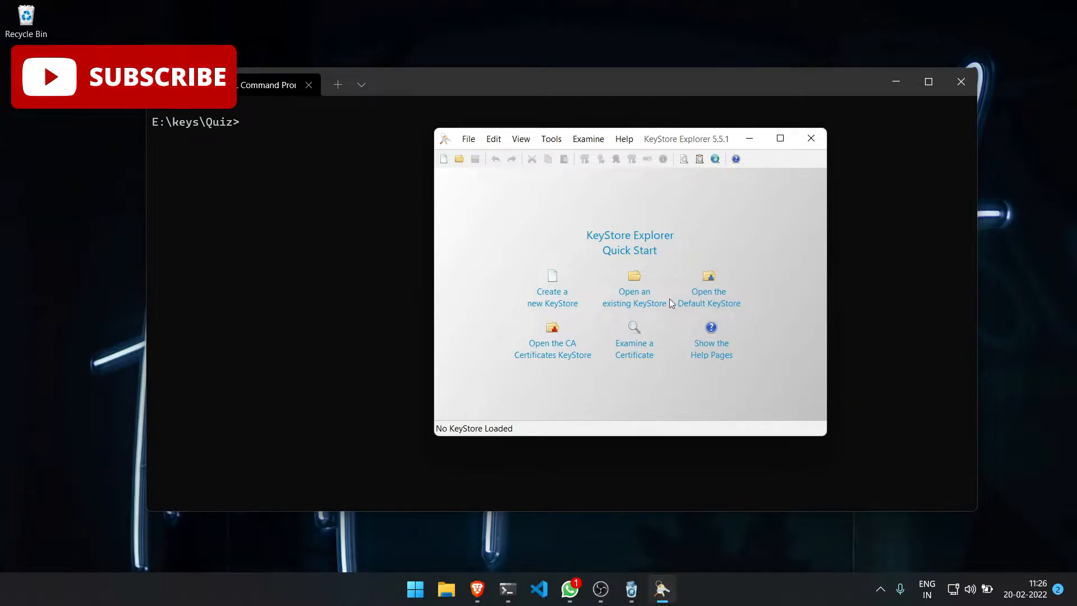
mouse_move(632, 294)
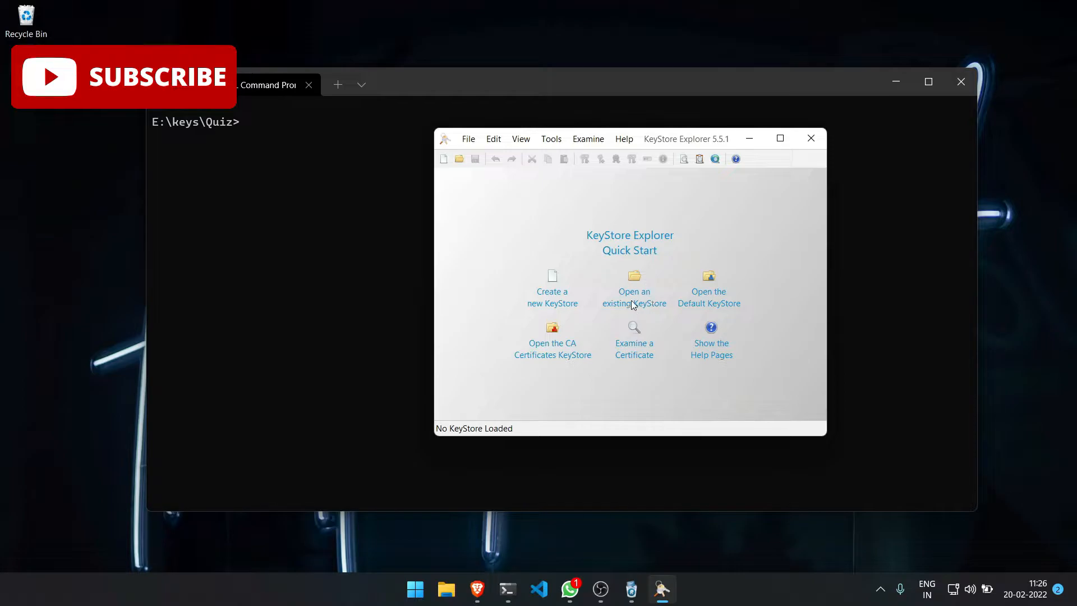
left_click(632, 281)
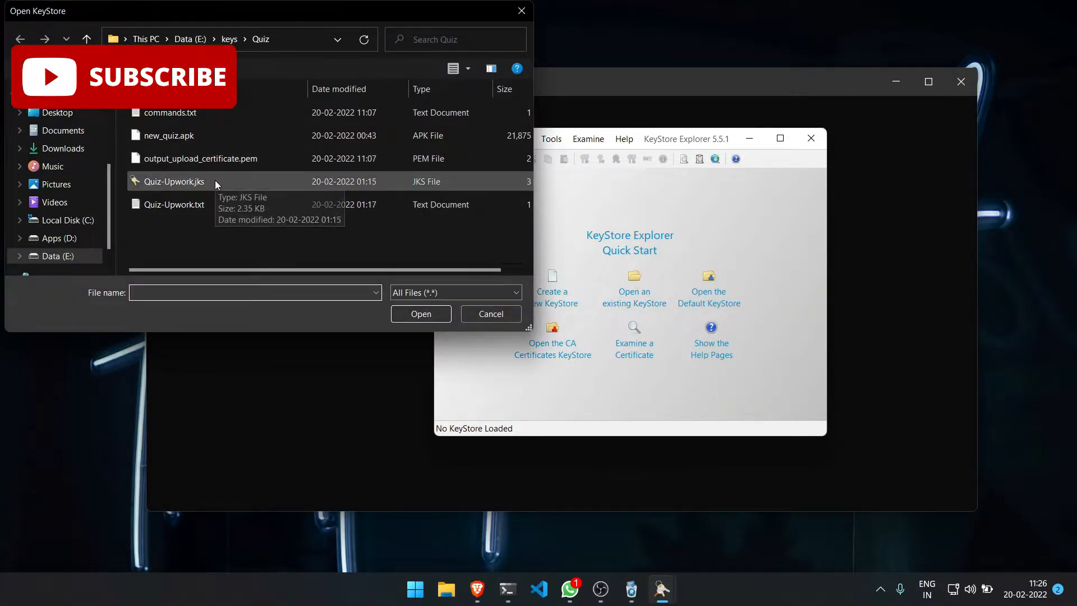
left_click(175, 182)
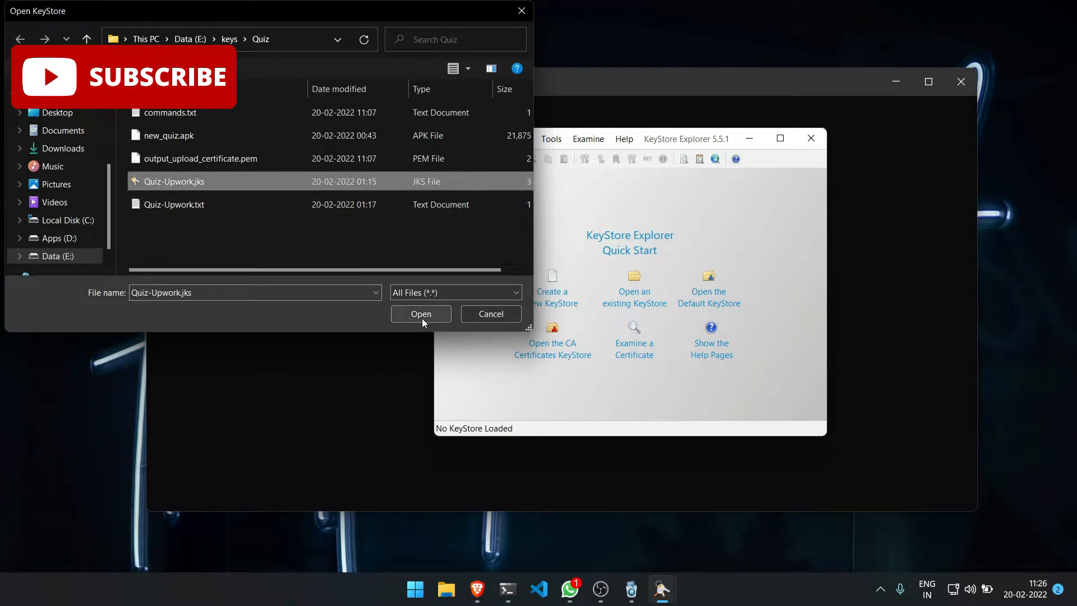
left_click(421, 314)
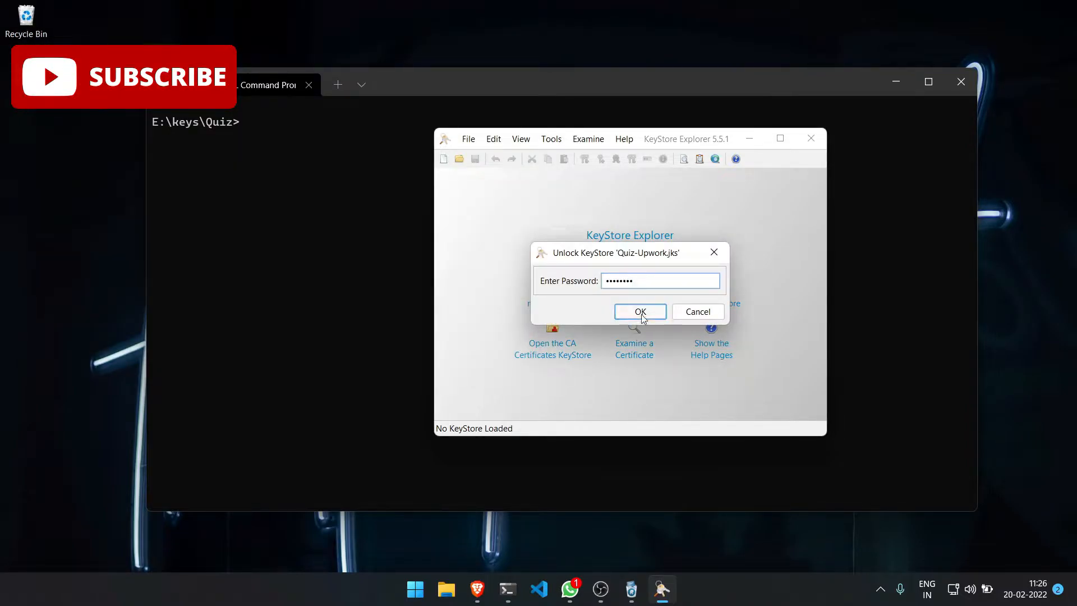
left_click(640, 311)
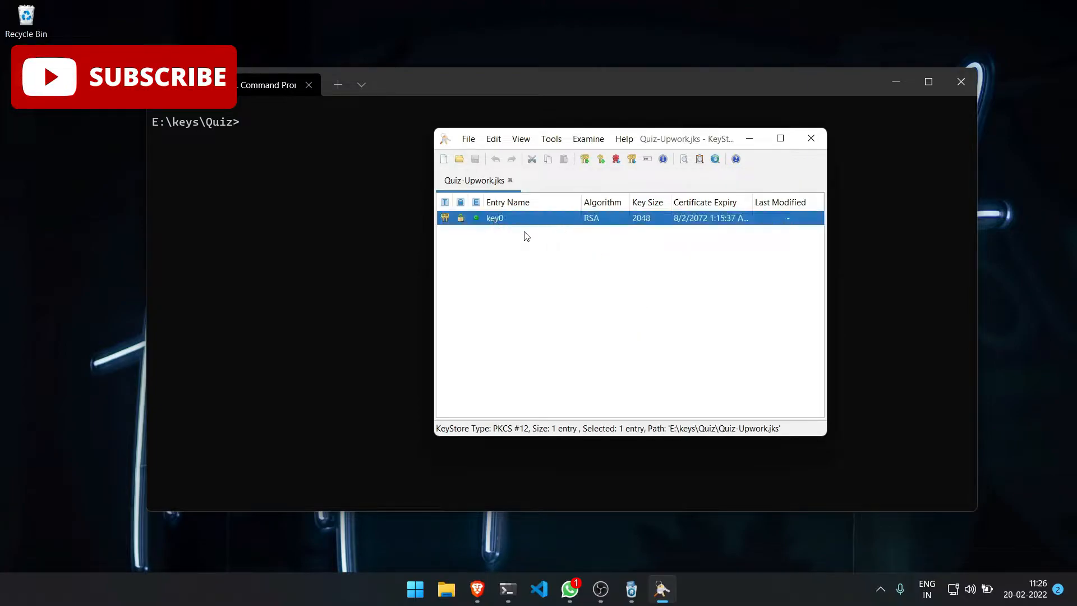
mouse_move(599, 226)
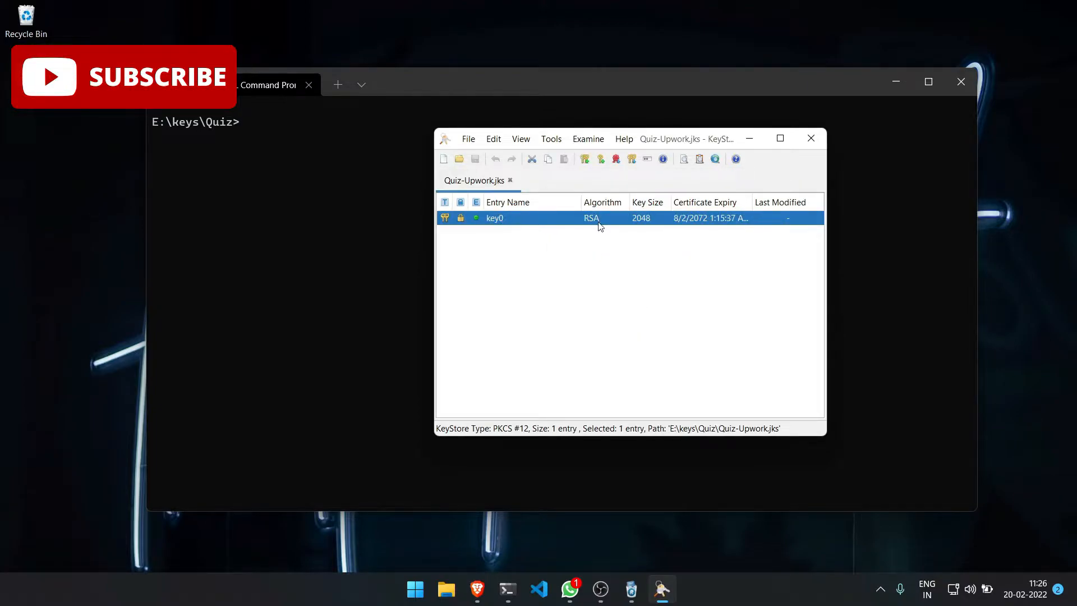
mouse_move(747, 224)
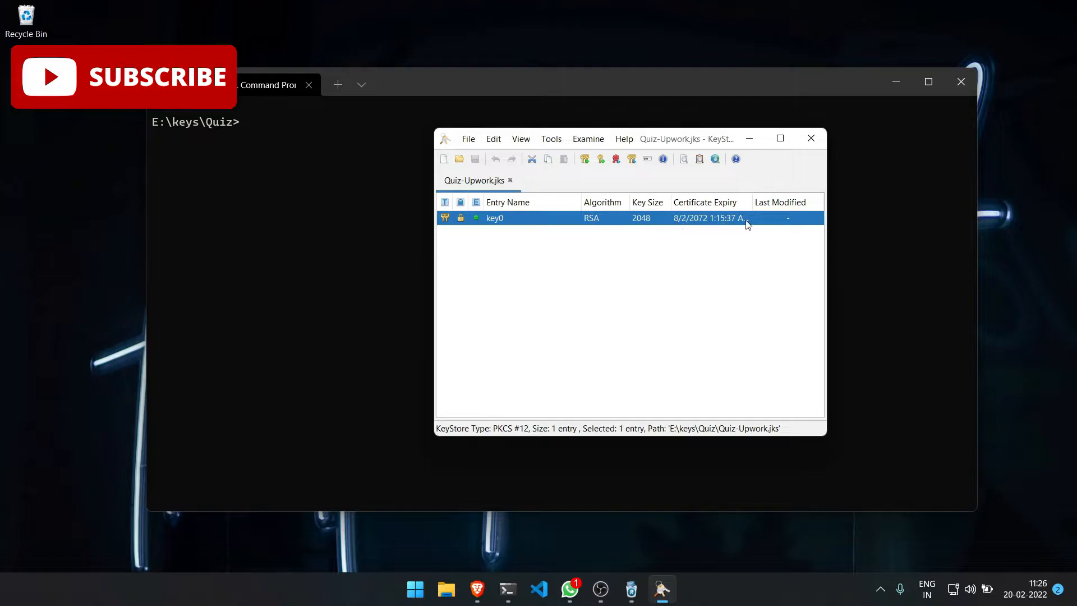
mouse_move(692, 231)
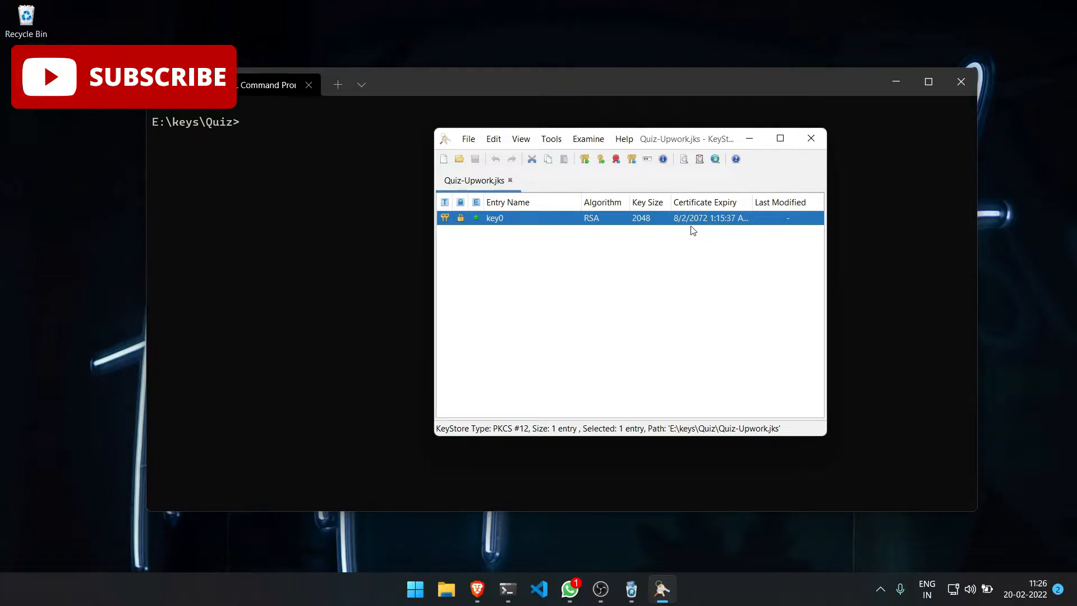
- Unlock key0 with its entry password and show its private key details (RSA, 2048 bits, PKCS#8)
right_click(495, 218)
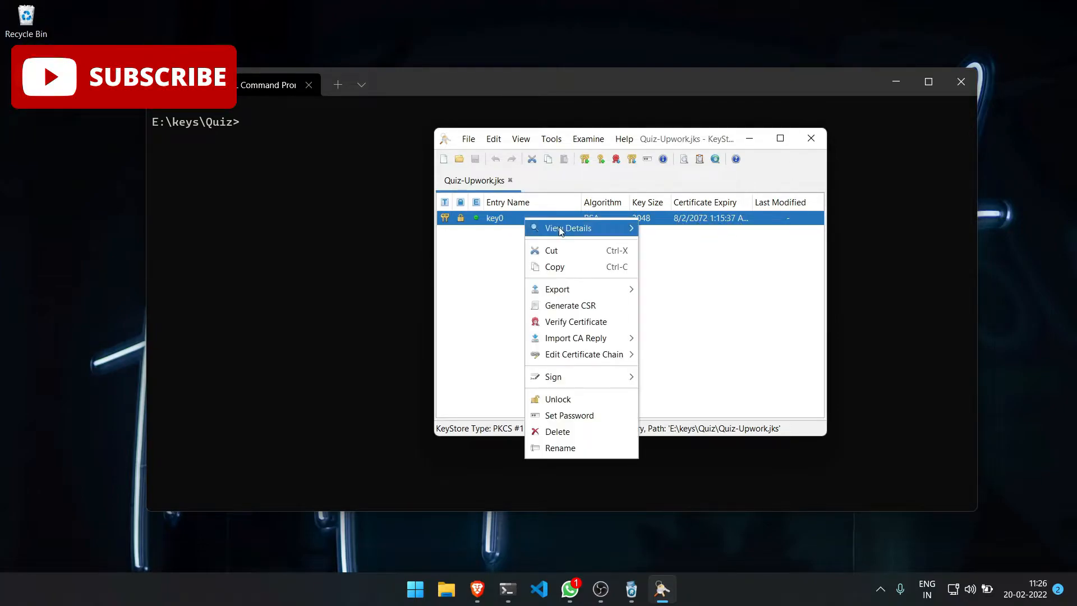
mouse_move(577, 228)
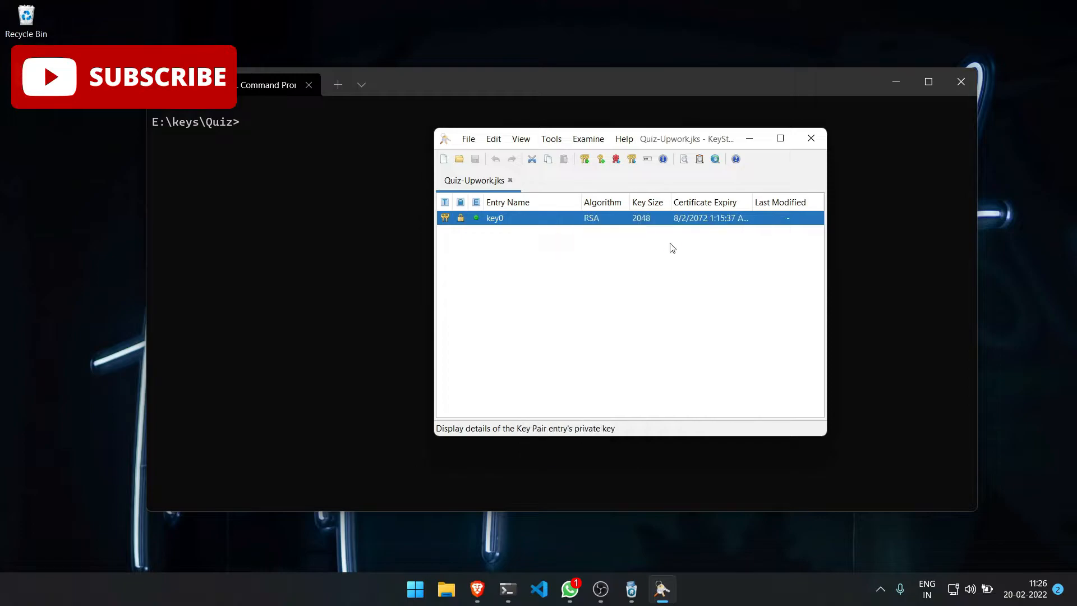
double_click(494, 218)
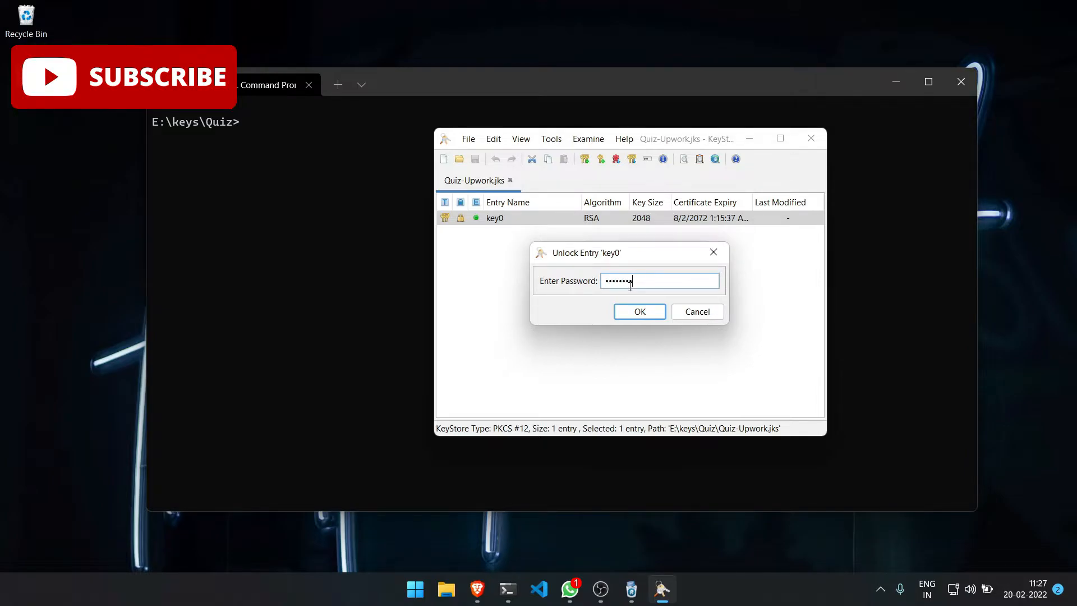
left_click(638, 311)
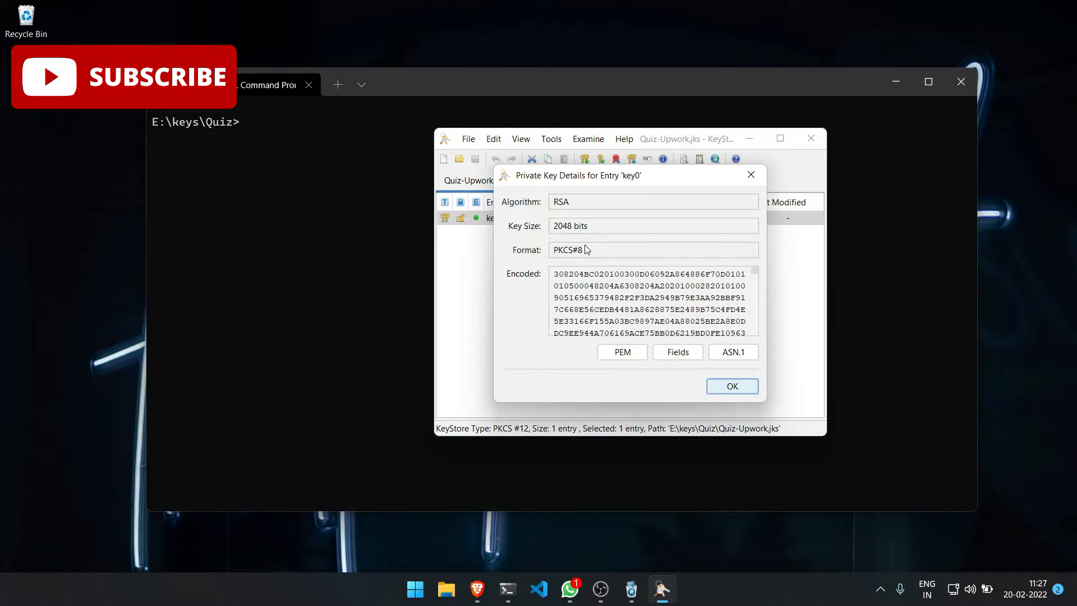
- Export key0's private key in PKCS#8 PEM format as private.rsa.pem in the Quiz folder
scroll("down", 3)
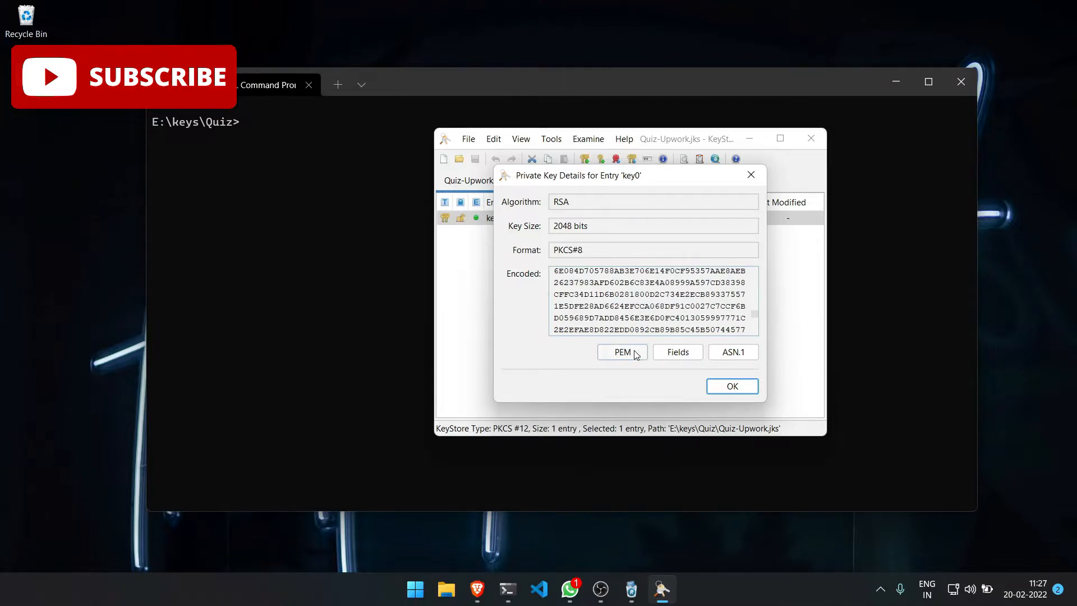
left_click(621, 351)
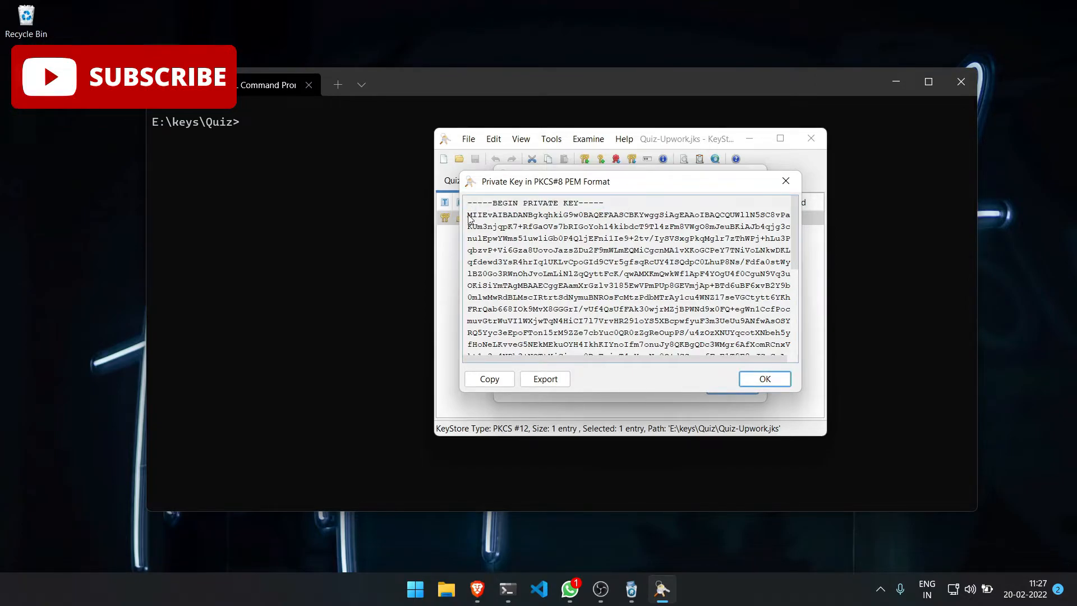
scroll("down", 3)
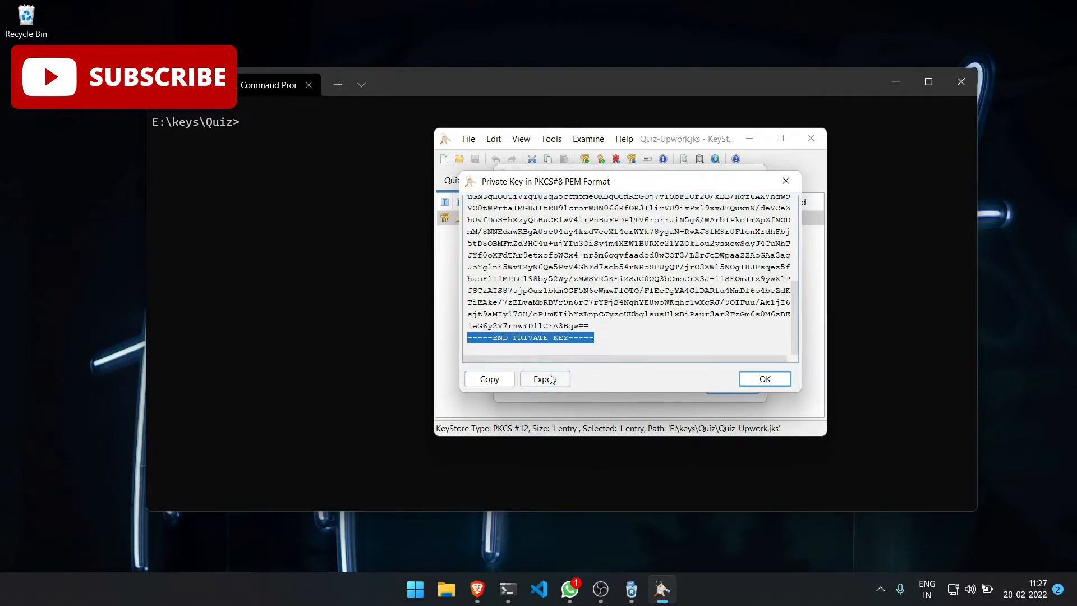
left_click(545, 378)
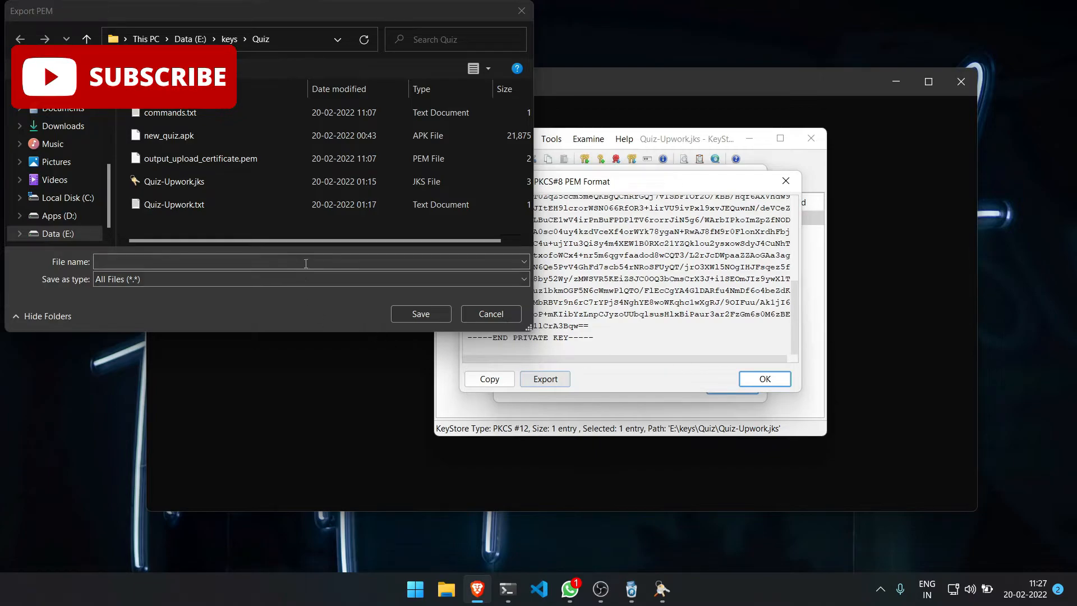
type("private.rsa.pem")
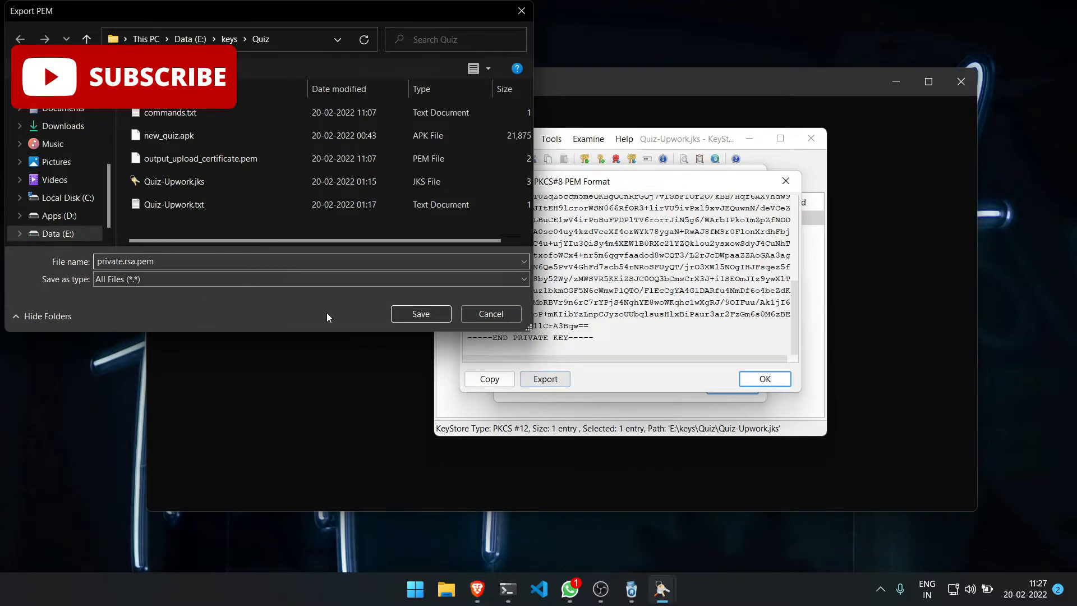
left_click(419, 313)
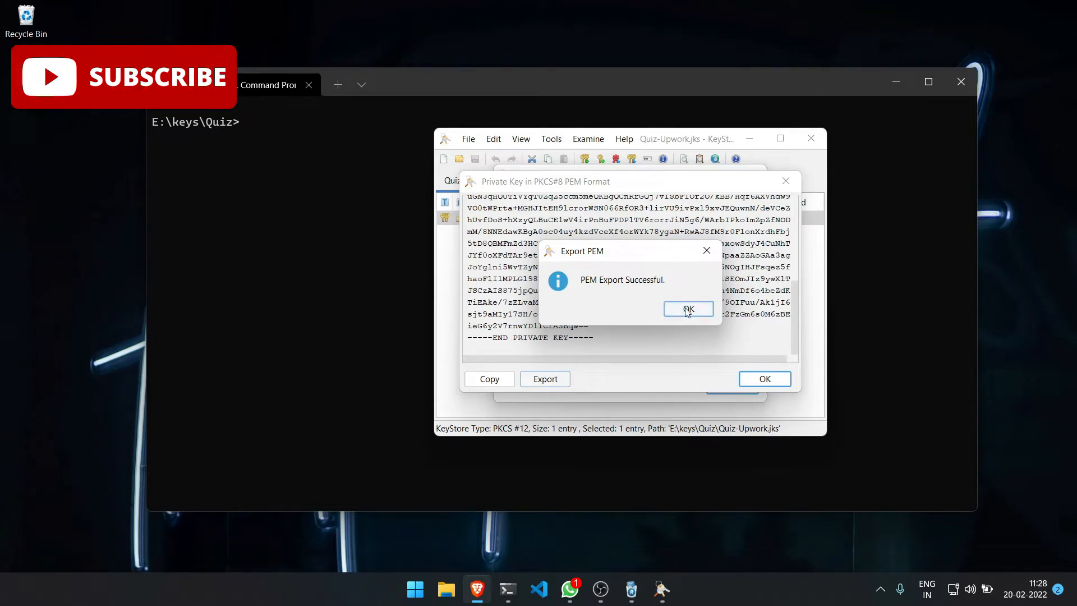
- Acknowledge the export success and return to the keystore entry list
left_click(688, 309)
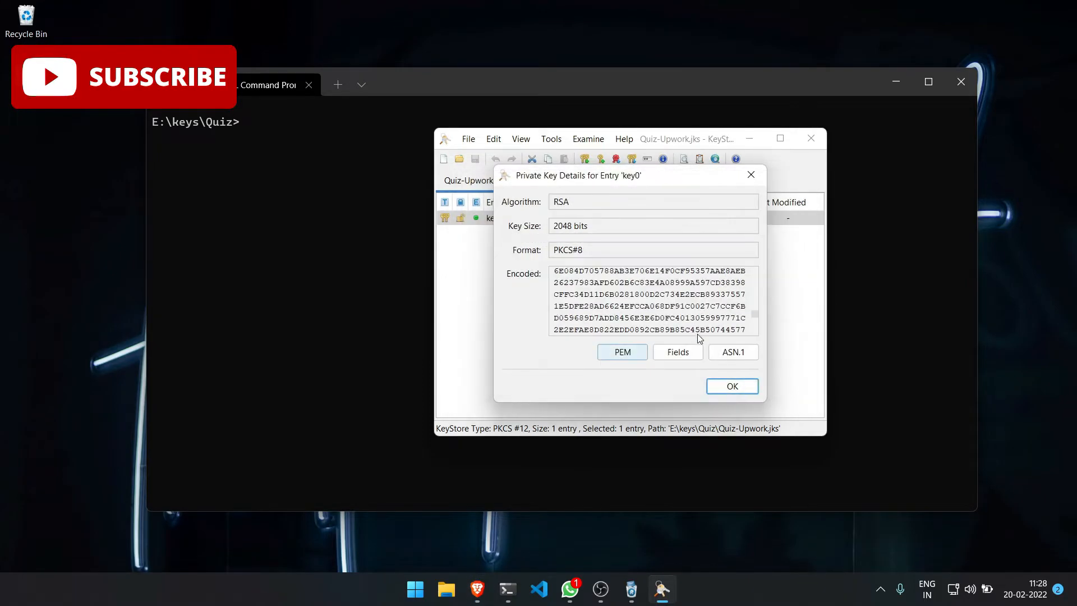
left_click(730, 385)
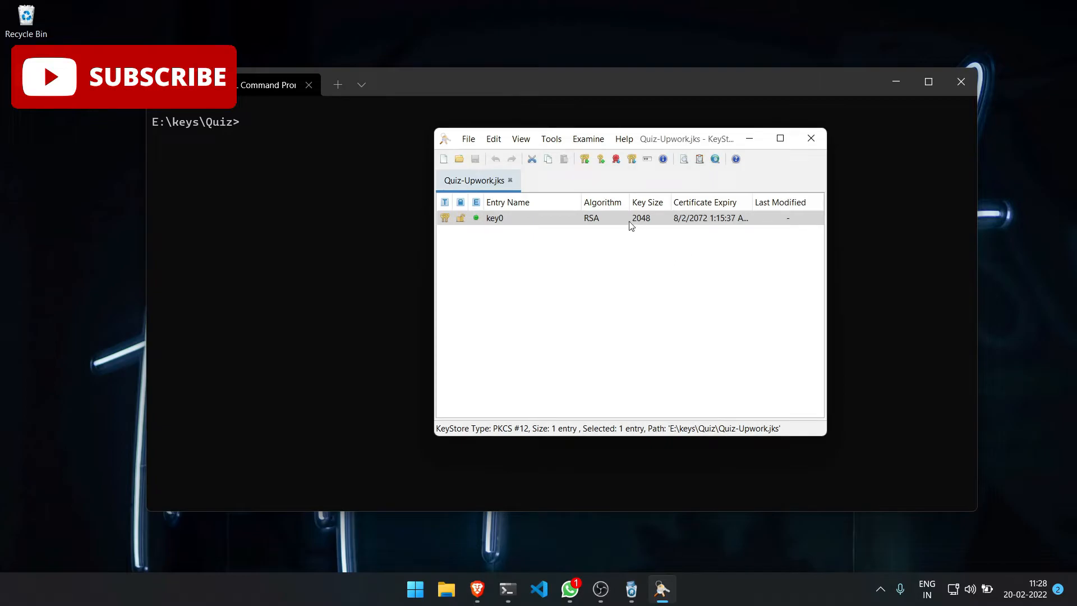
- Export key0's public key in PEM format as cert.x509.pem and return to the entry list
right_click(494, 218)
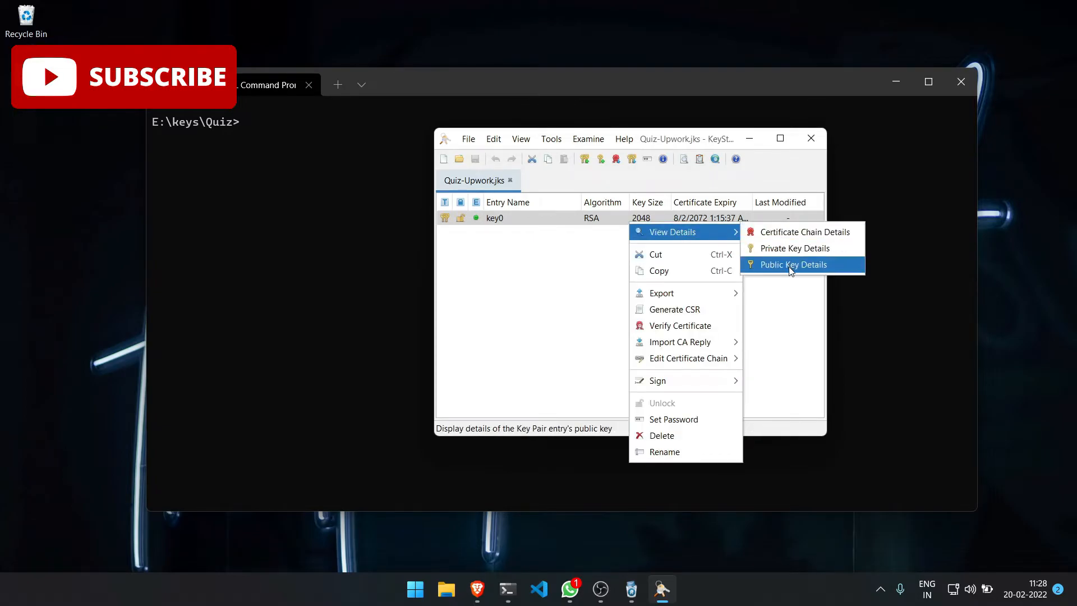
left_click(794, 264)
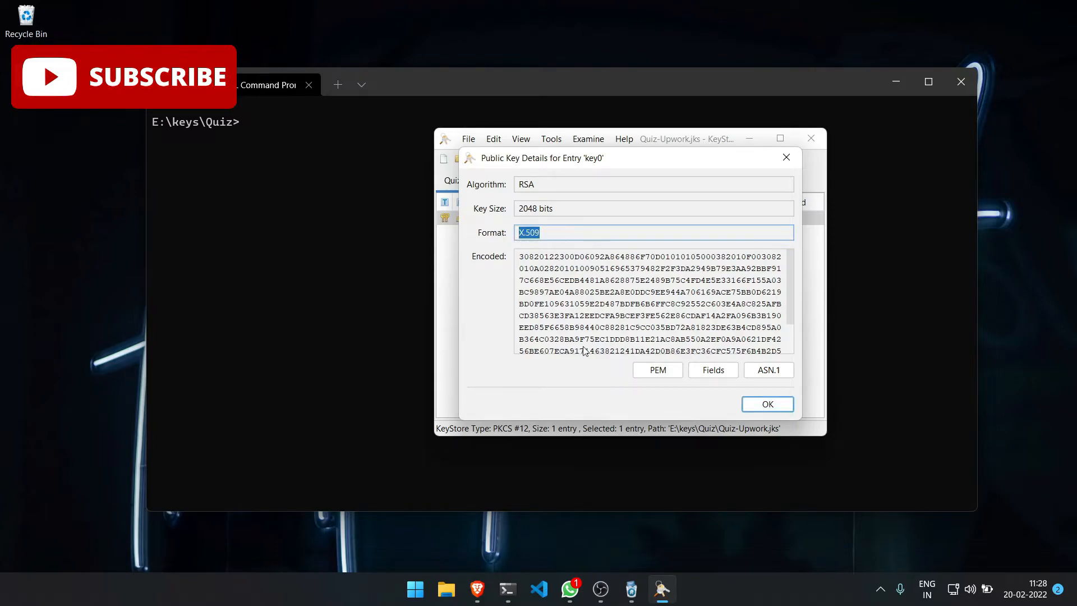
left_click(656, 369)
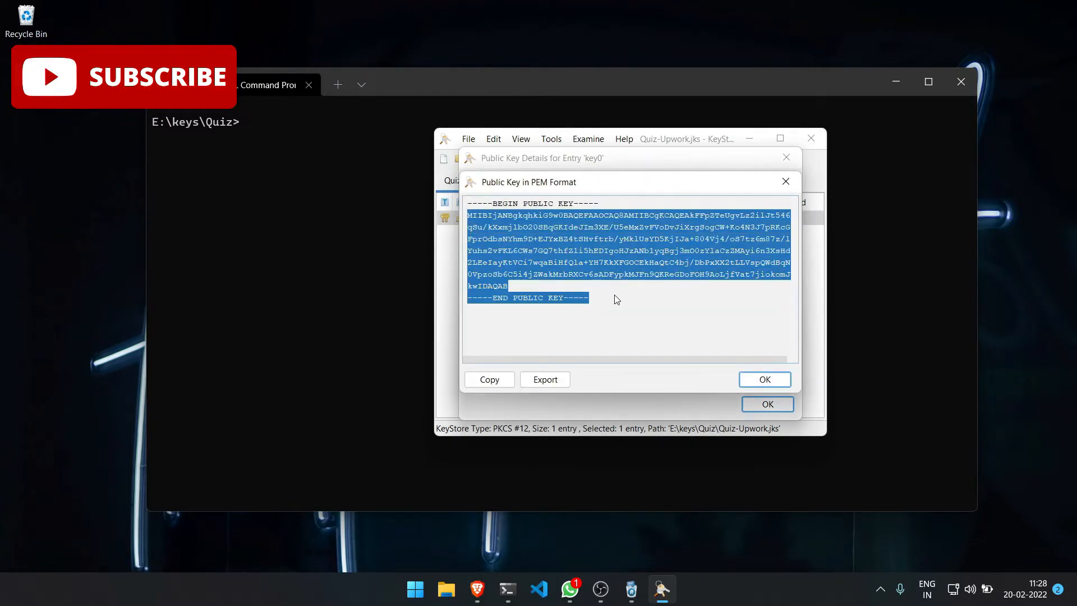
left_click(545, 379)
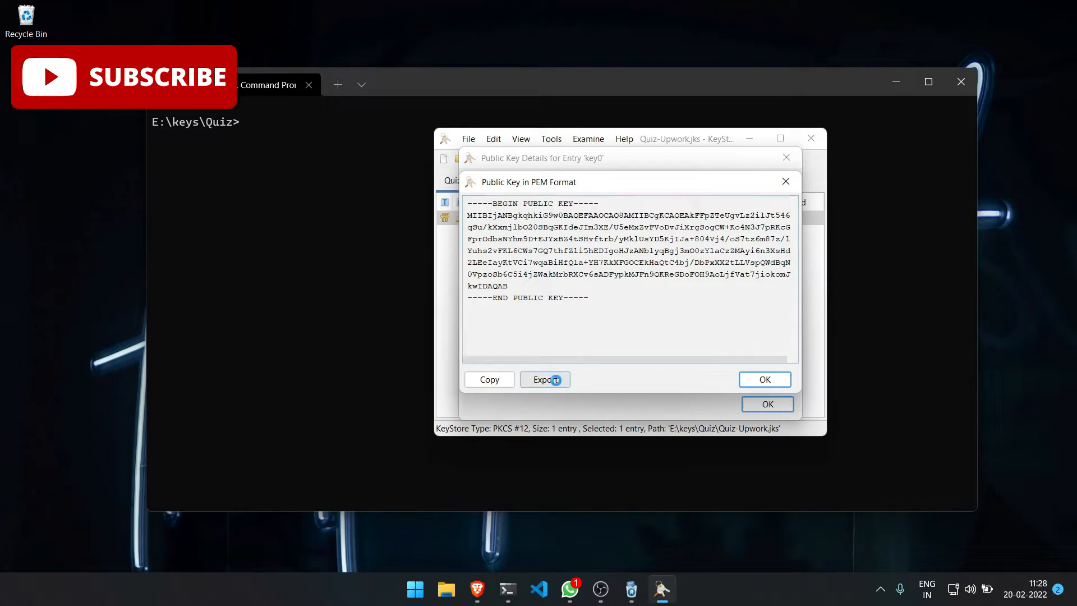
left_click(546, 379)
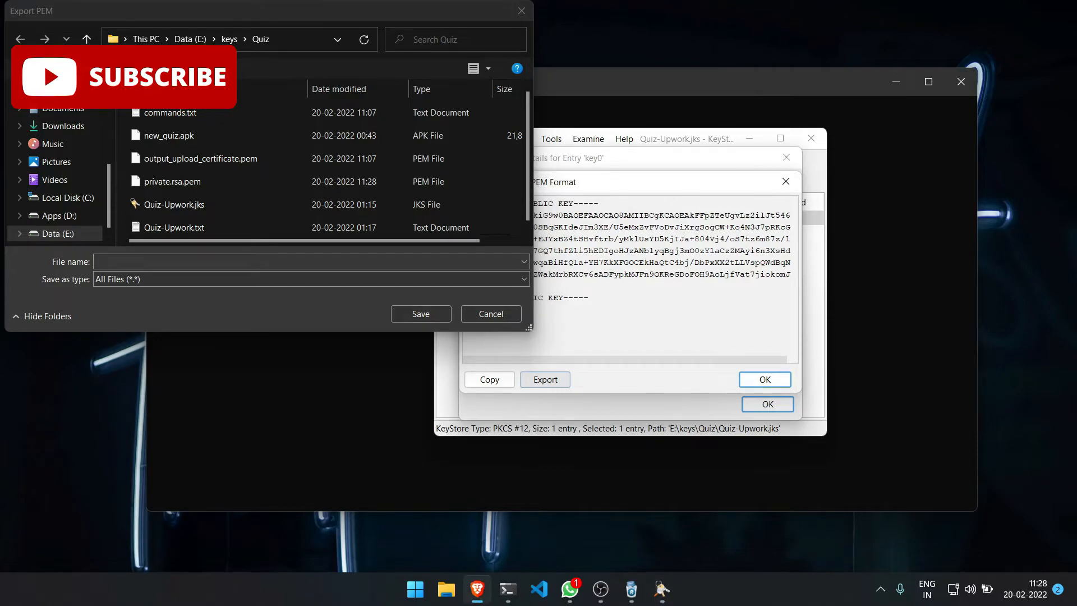
type("cert.x509.pem")
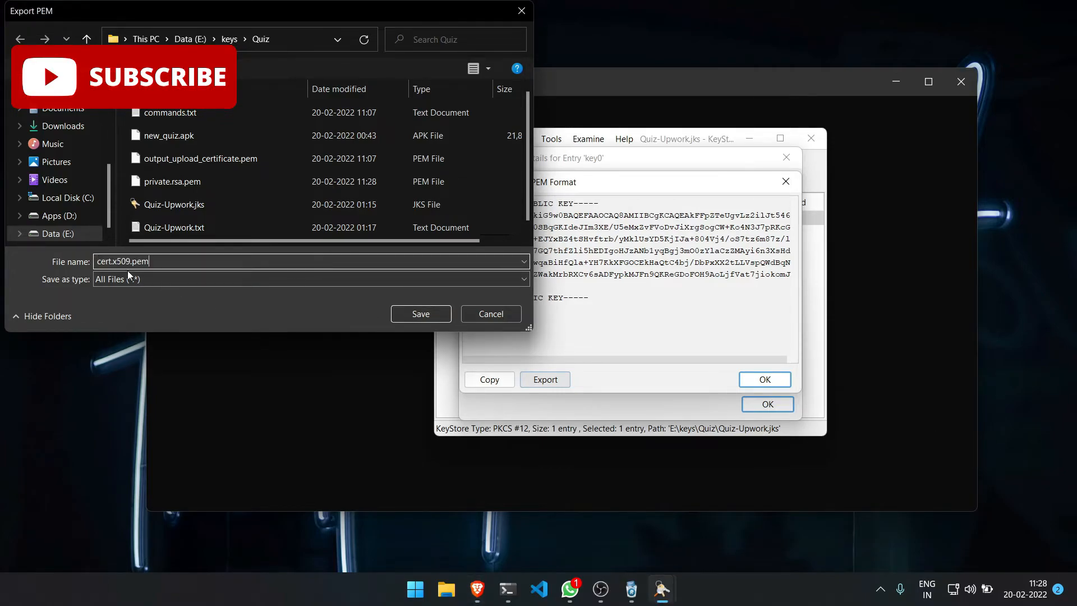
mouse_move(419, 314)
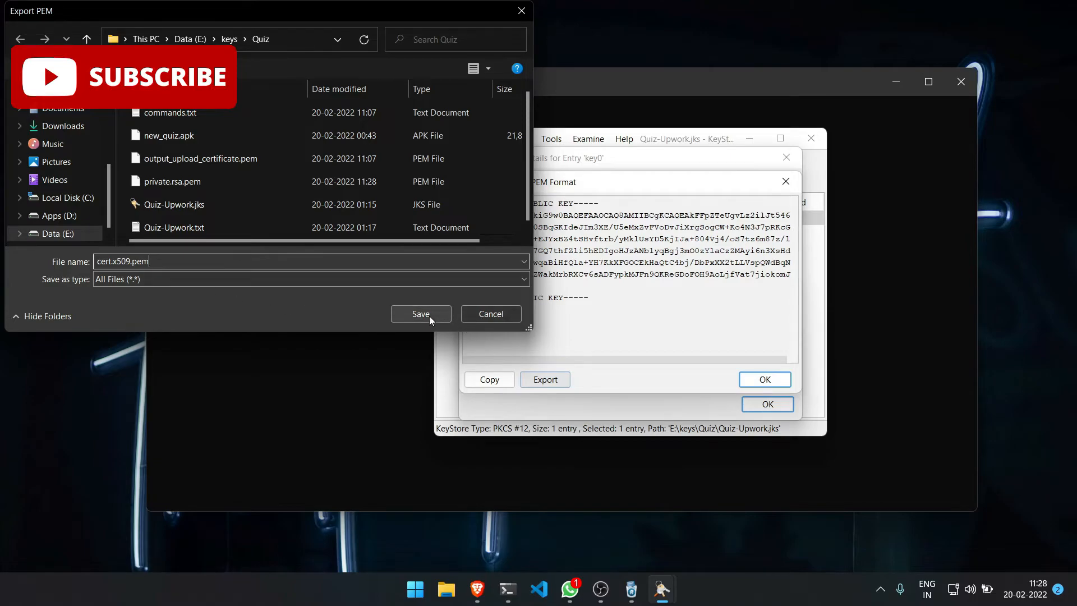
left_click(419, 314)
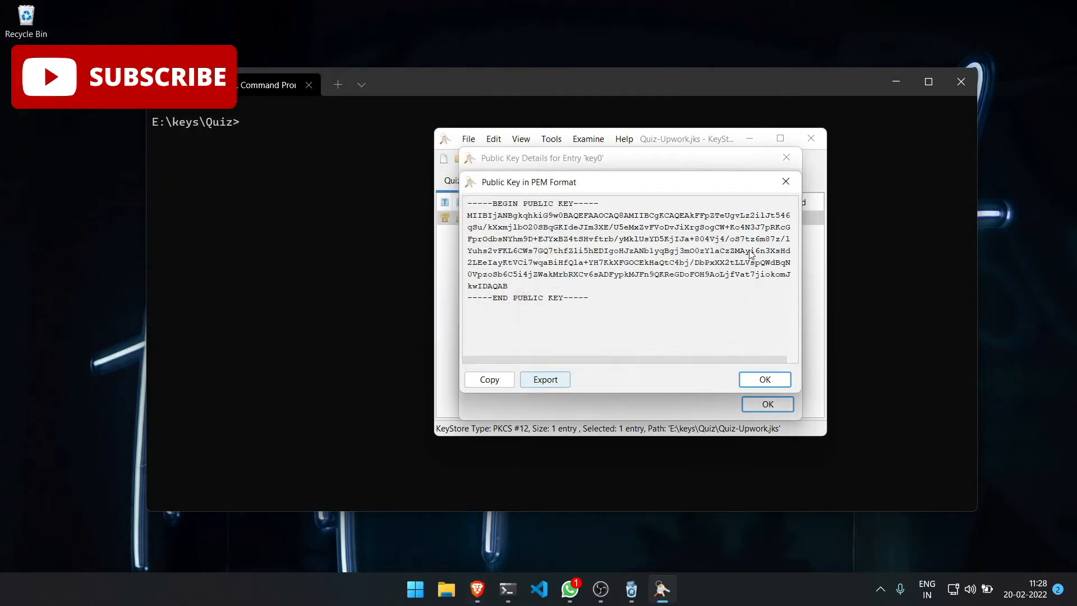
left_click(763, 379)
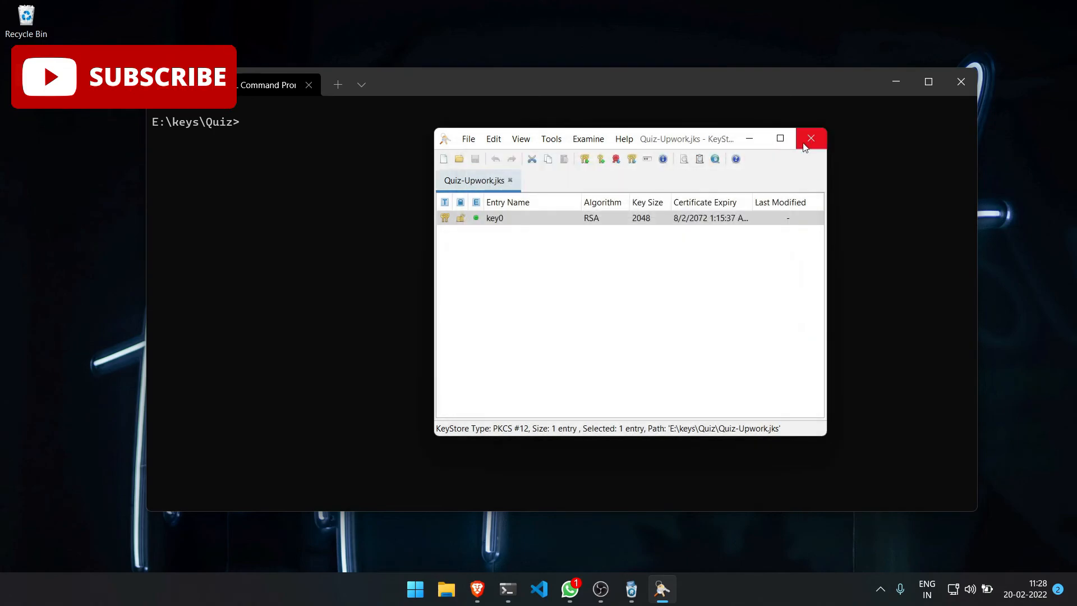
- Close KeyStore Explorer and type openssl pkcs8 -topk8 -outform DER -in private.rsa.pem -inform PEM -out private.pk8 -nocrypt at the prompt
left_click(810, 138)
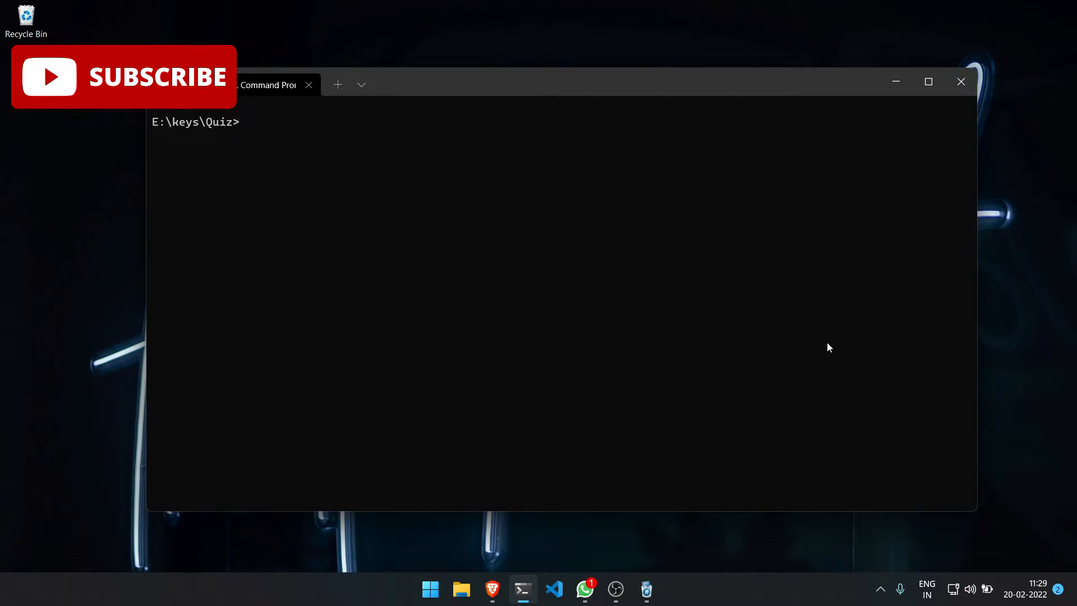
type("openssl pkcs8 -topk8 -outform DER -in private.rsa.pem -inform PEM -out private.pk8 -nocrypt")
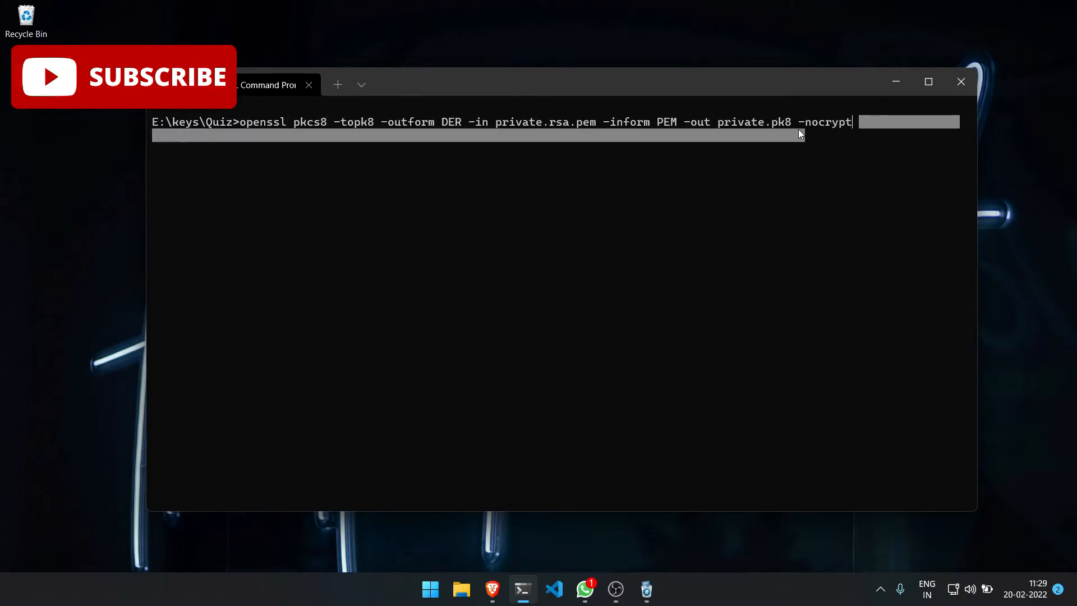
double_click(831, 123)
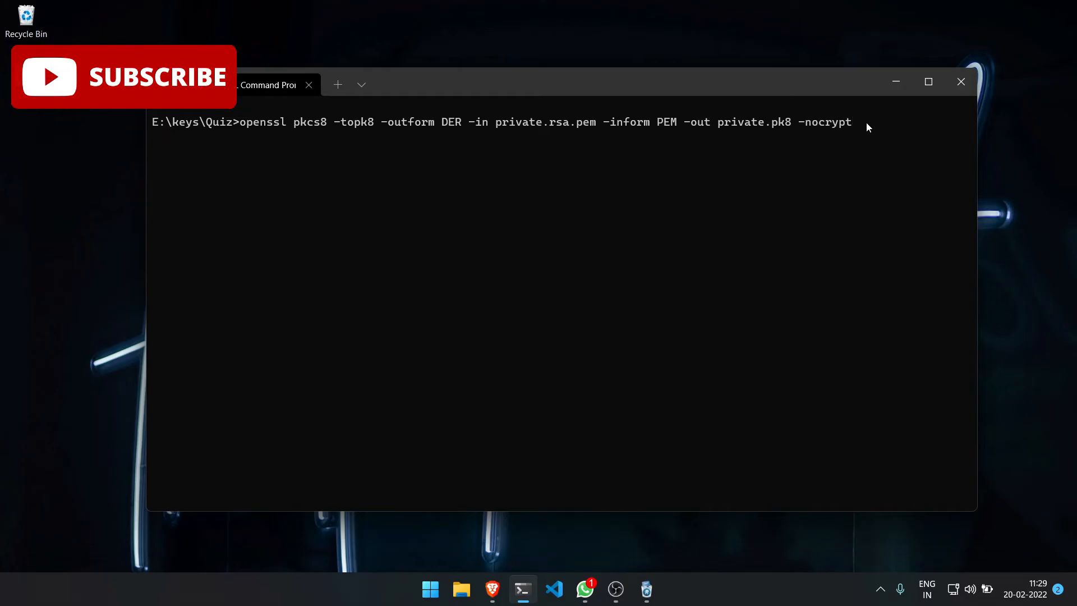
- Run the OpenSSL conversion and check the listing shows private.pk8 beside private.rsa.pem and cert.x509.pem
key("Return")
type("dir")
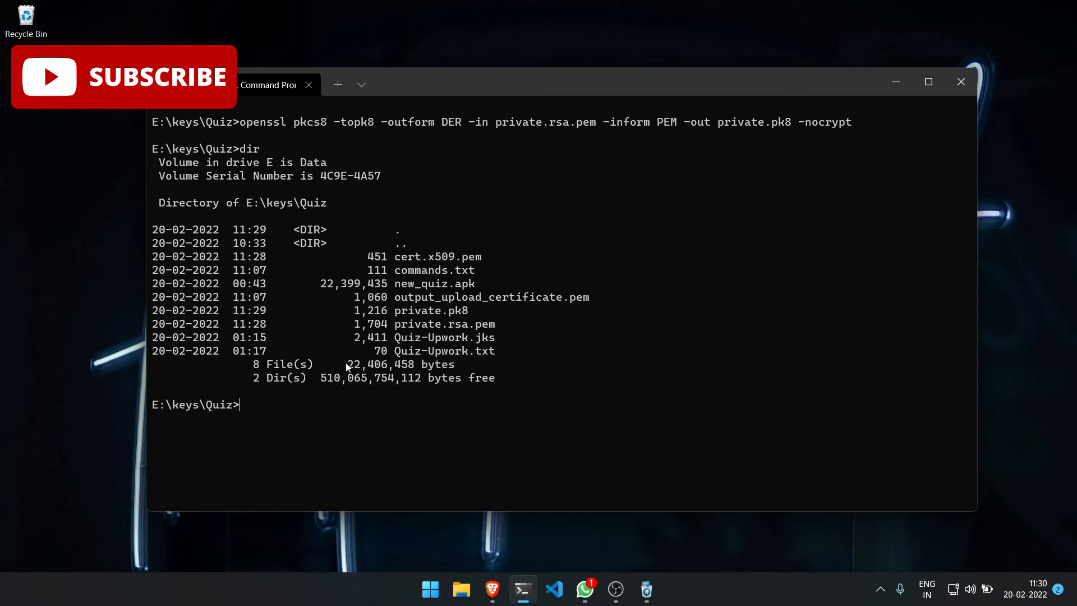
mouse_move(586, 126)
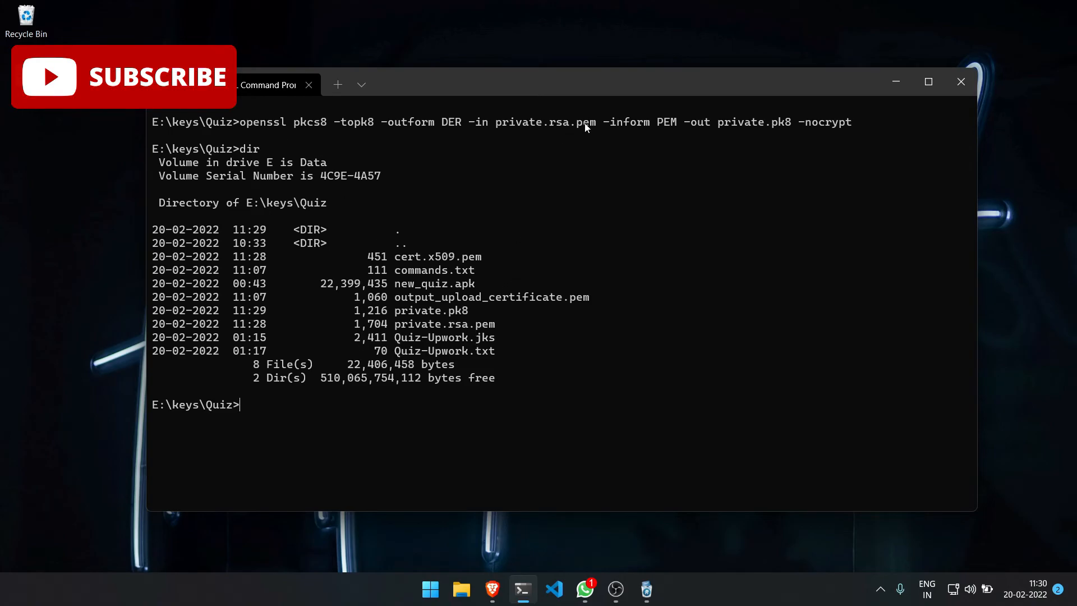
double_click(547, 122)
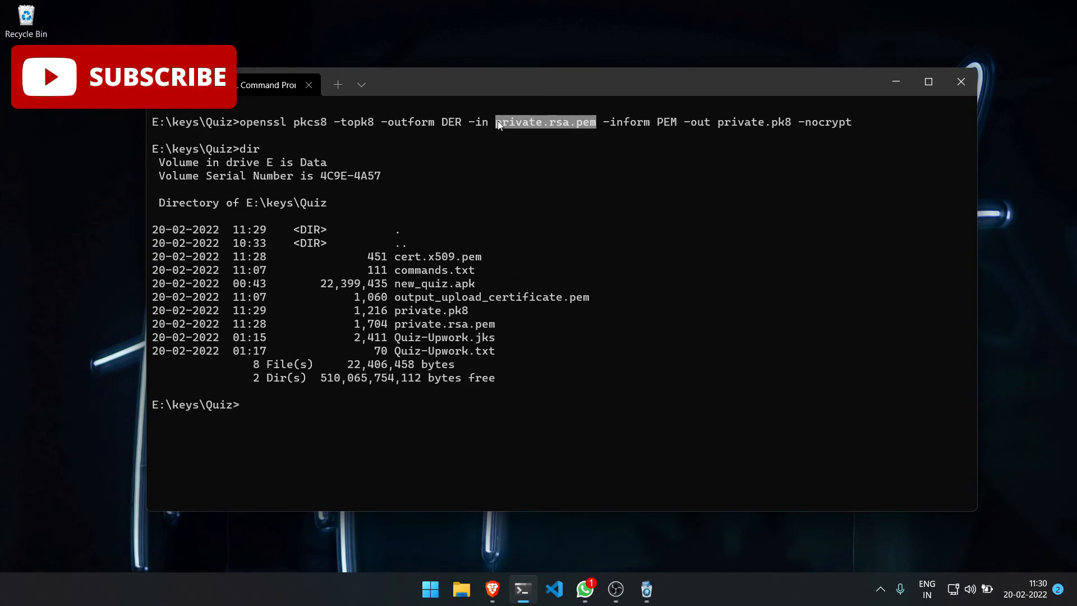
mouse_move(721, 130)
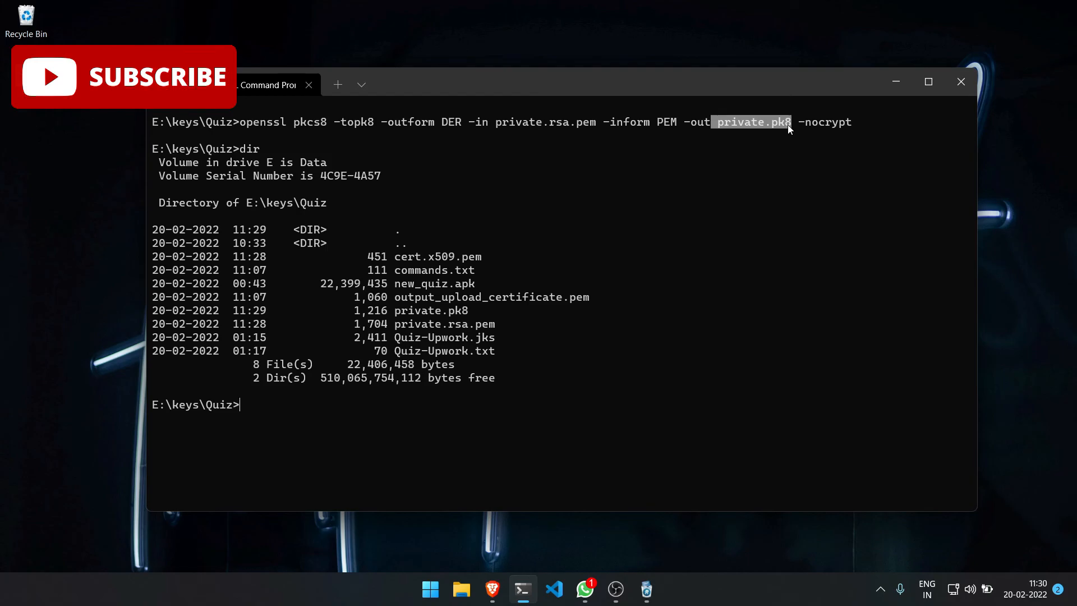
mouse_move(491, 336)
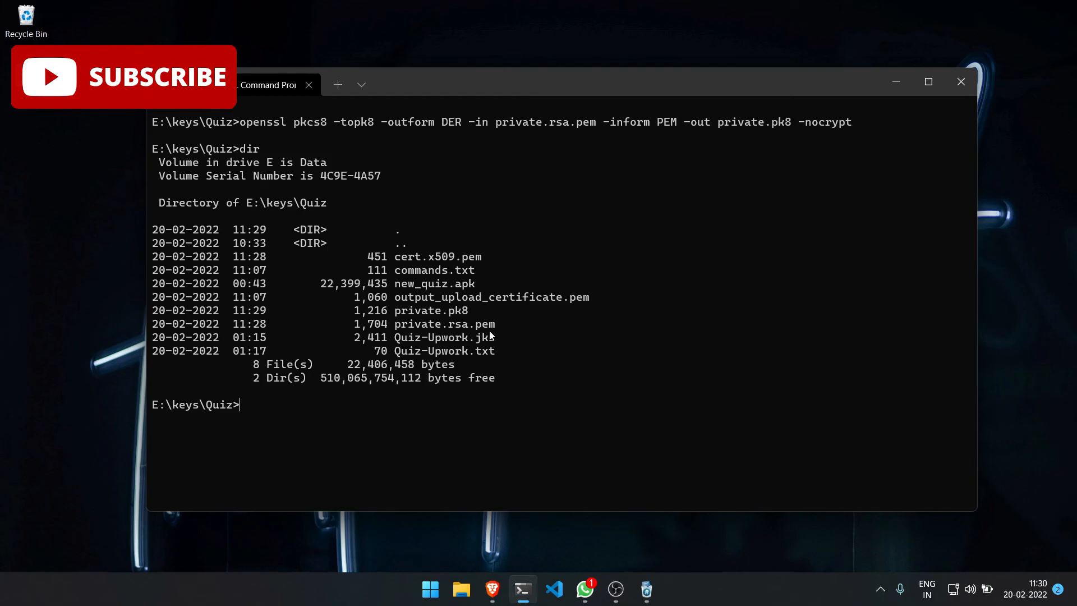
double_click(437, 256)
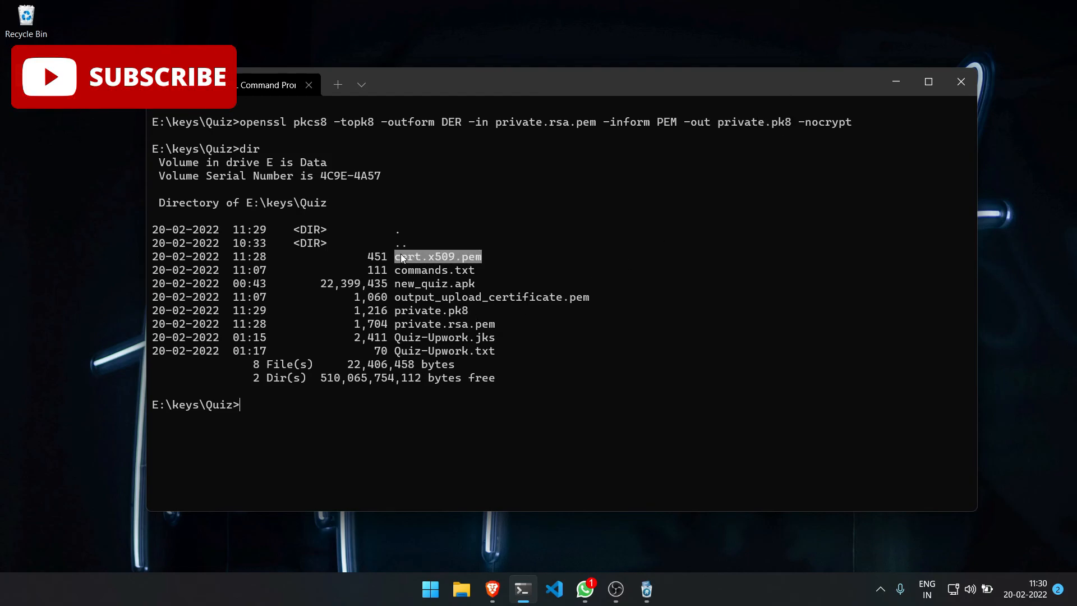